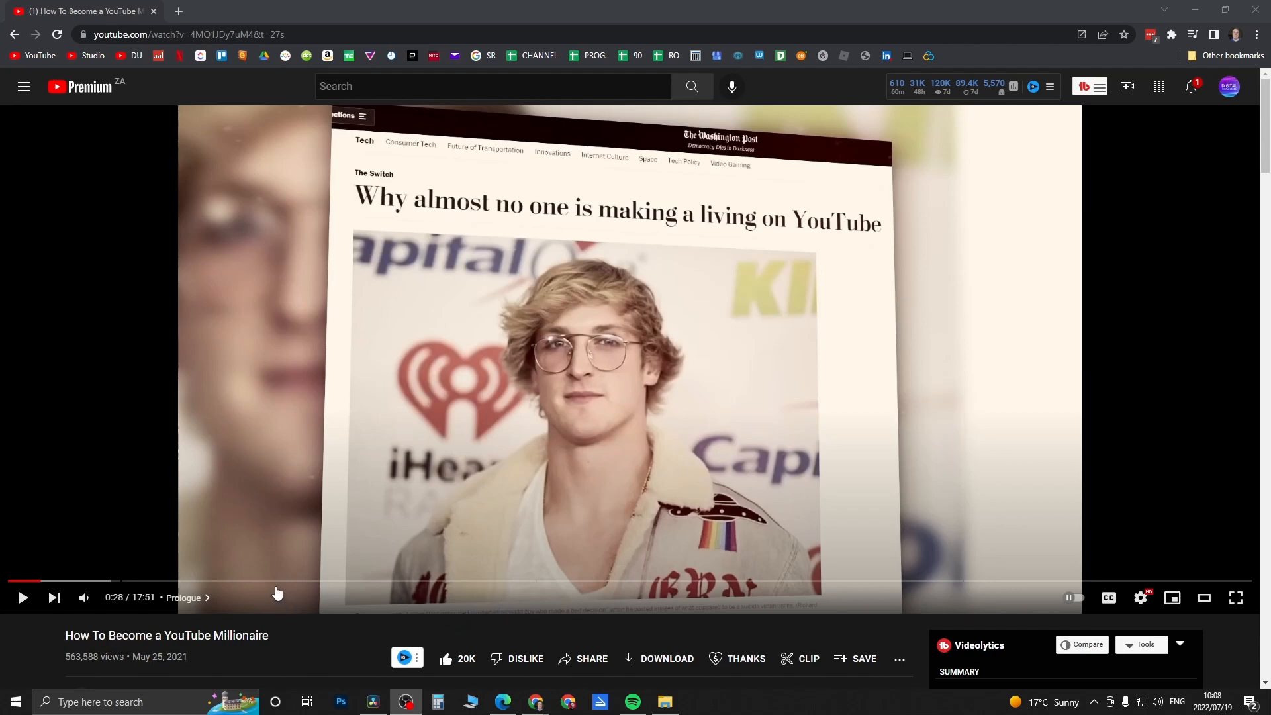
mouse_move(240, 583)
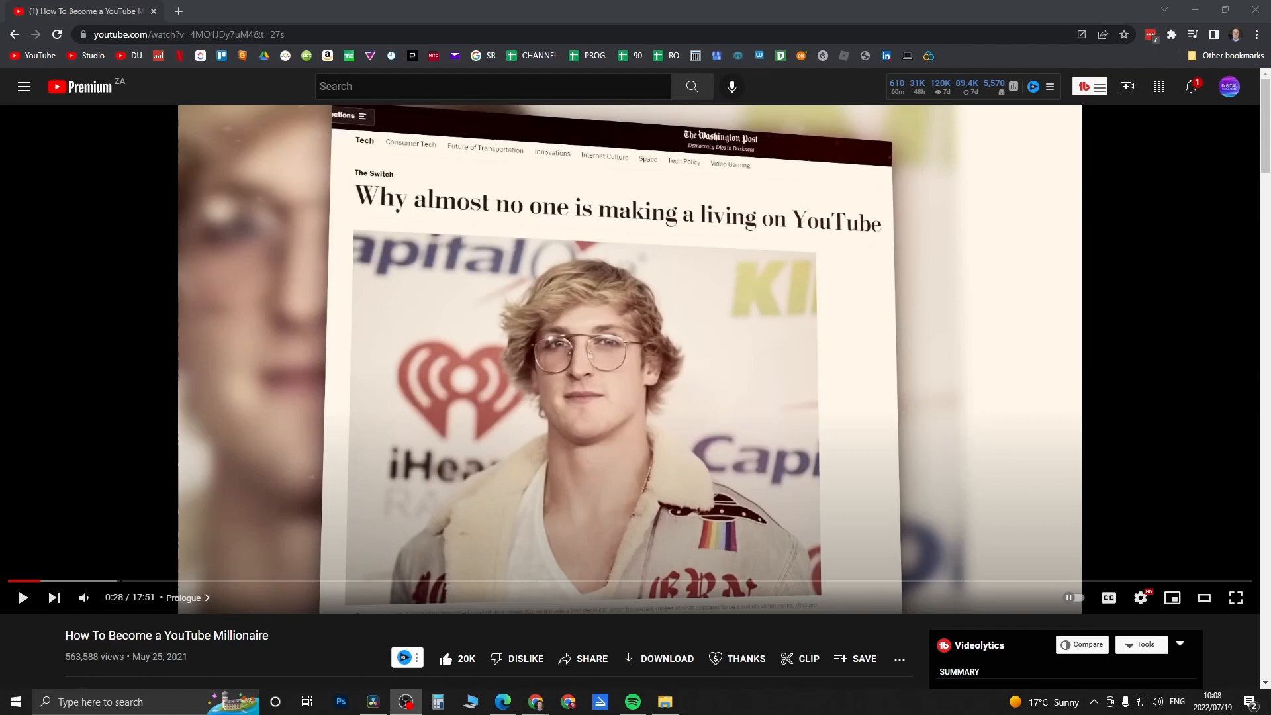
mouse_move(185, 599)
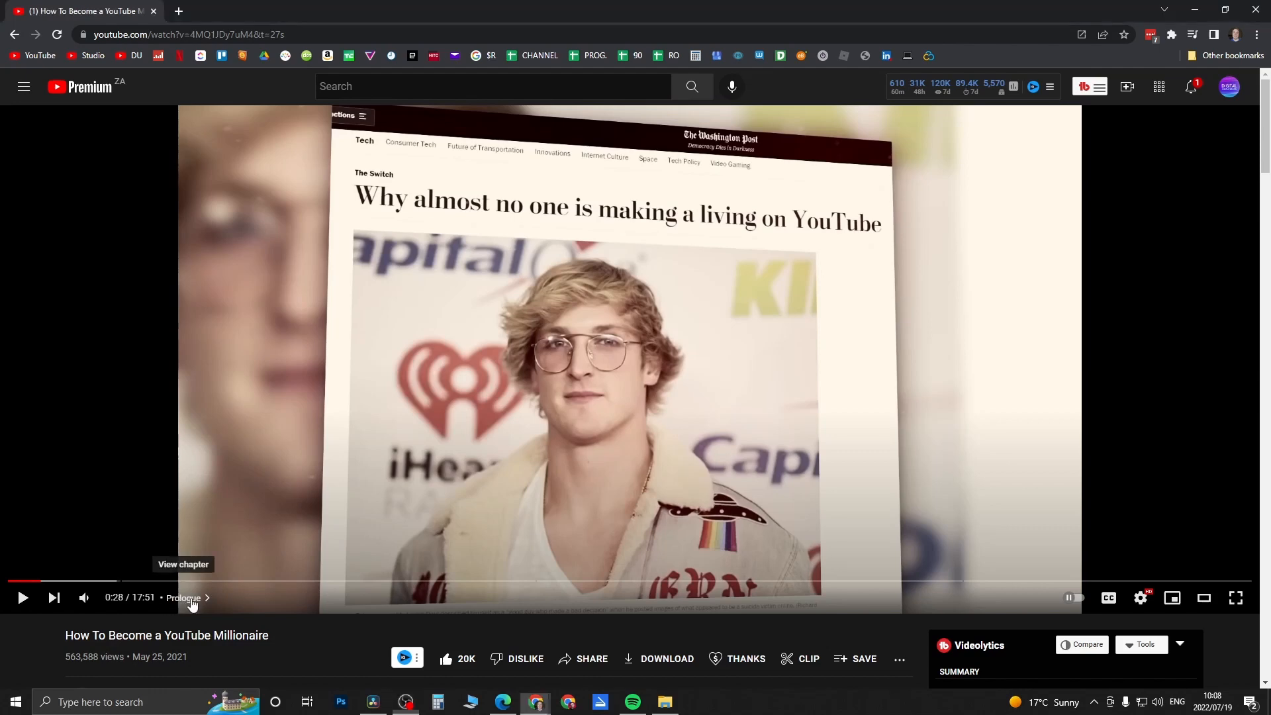
- Show the Chapters panel listing Prologue and Parts 1–3 via the 'Prologue >' chapter title
click(182, 601)
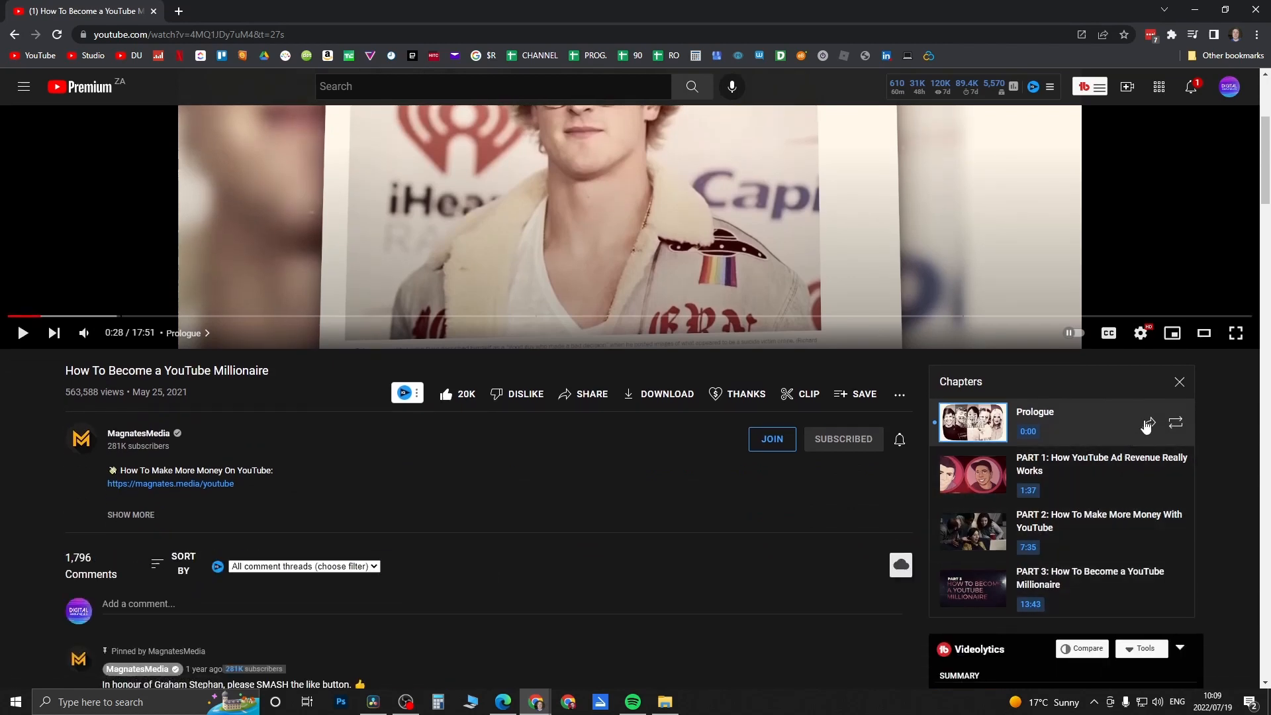
mouse_move(1155, 424)
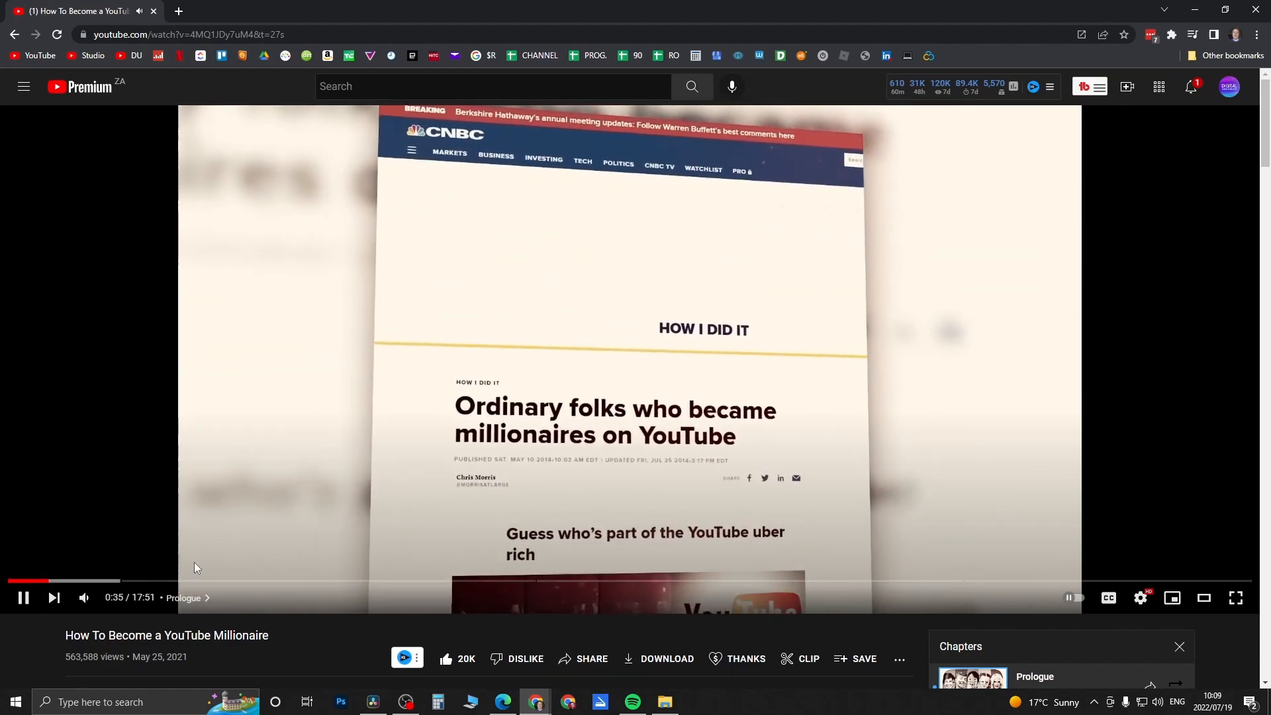
- Seek playback to about 1:33, just before the Part 1 chapter marker
click(150, 581)
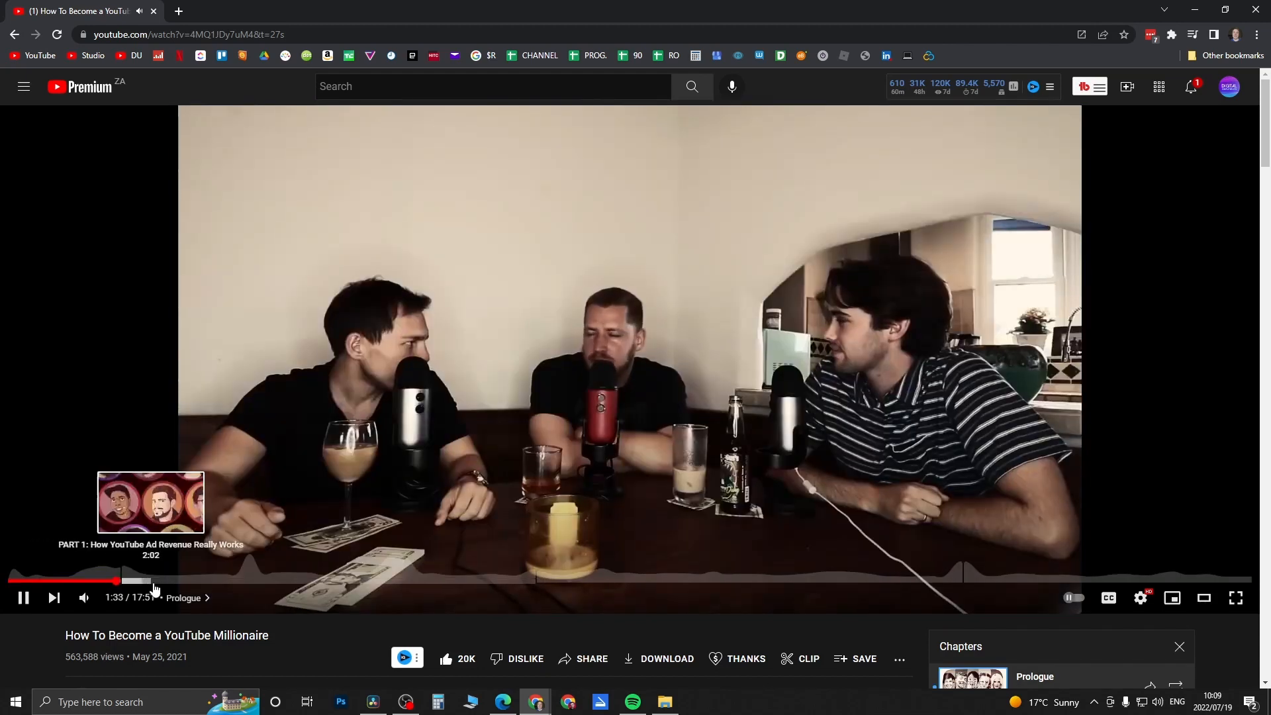
mouse_move(329, 615)
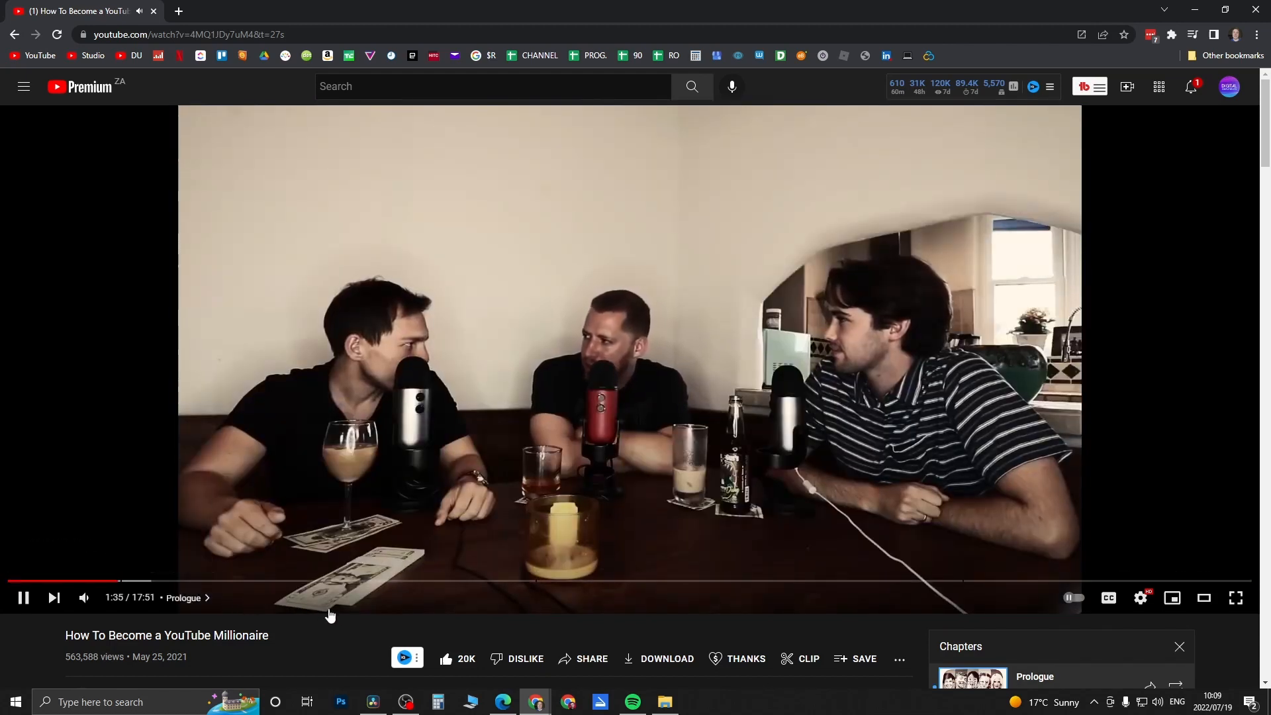